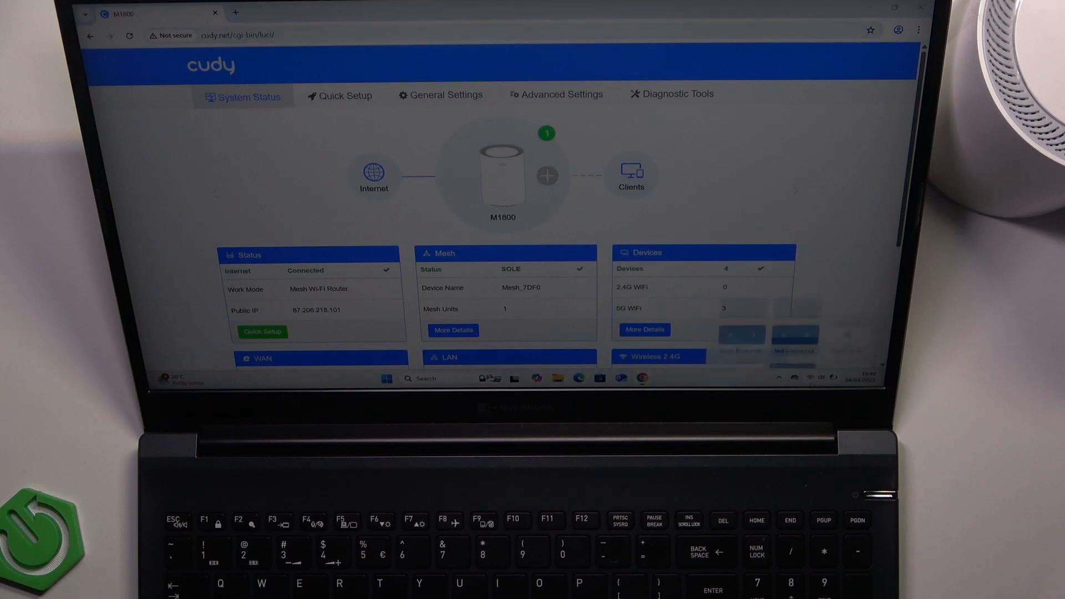
- Load the M1800 dashboard, open Add another mesh router from the topology, and start scanning
left_click(810, 379)
type("h")
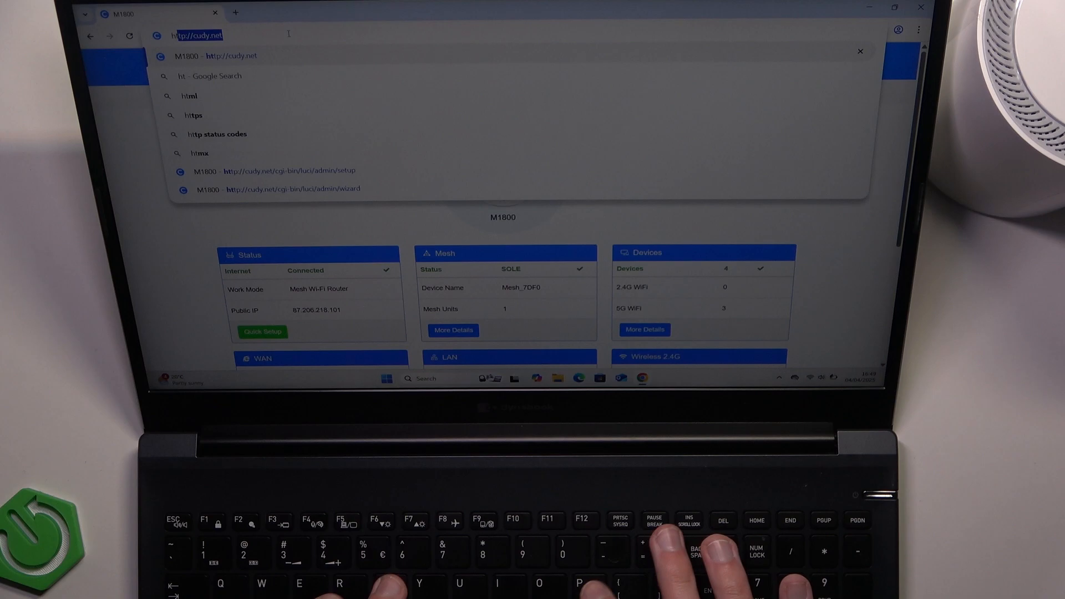
type("tp")
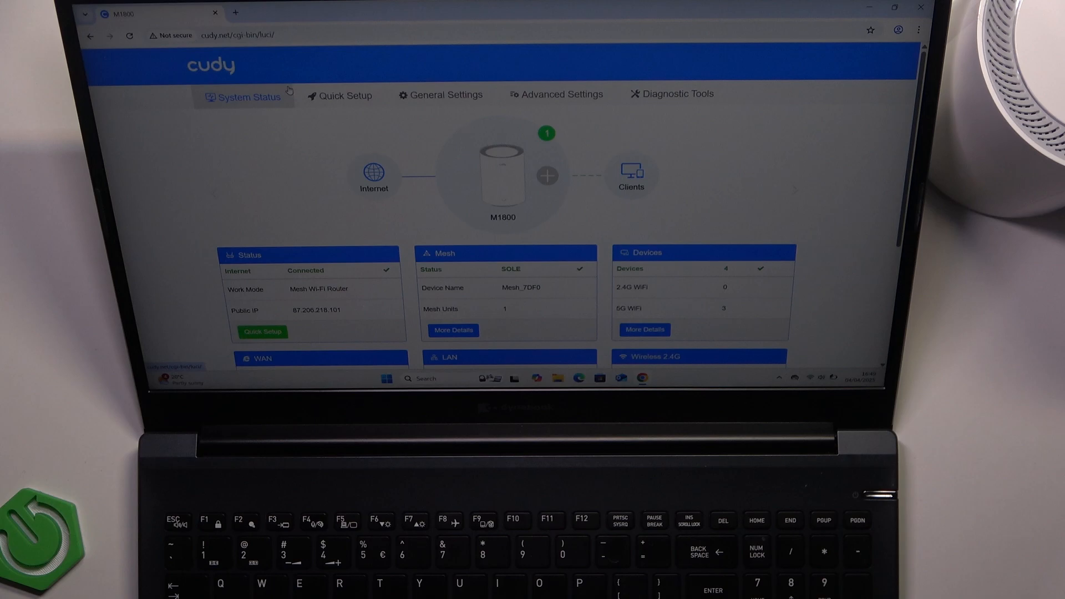
scroll("down", 3)
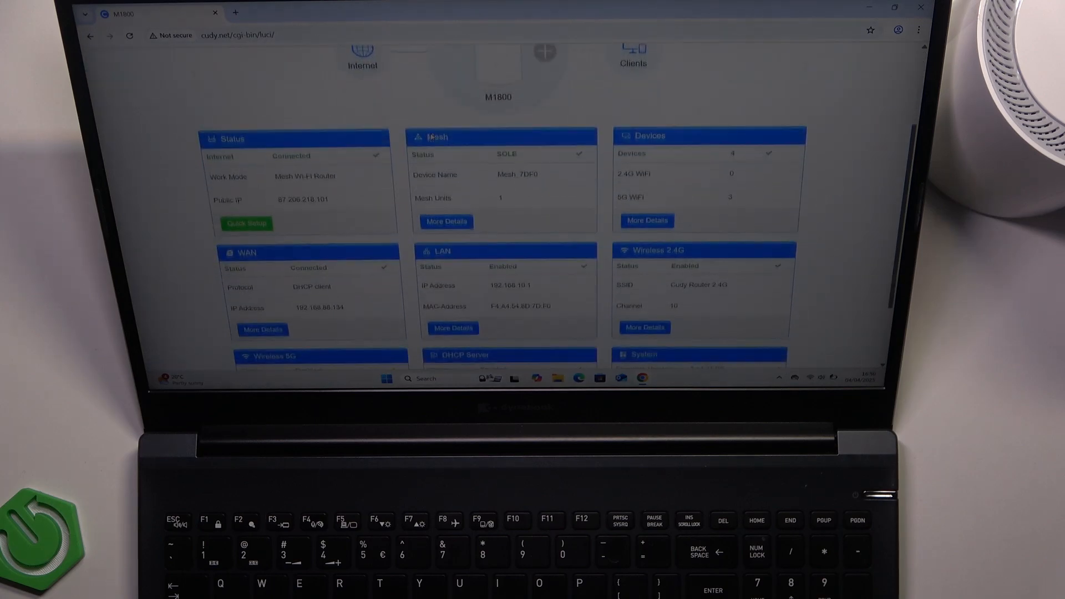
scroll("up", 3)
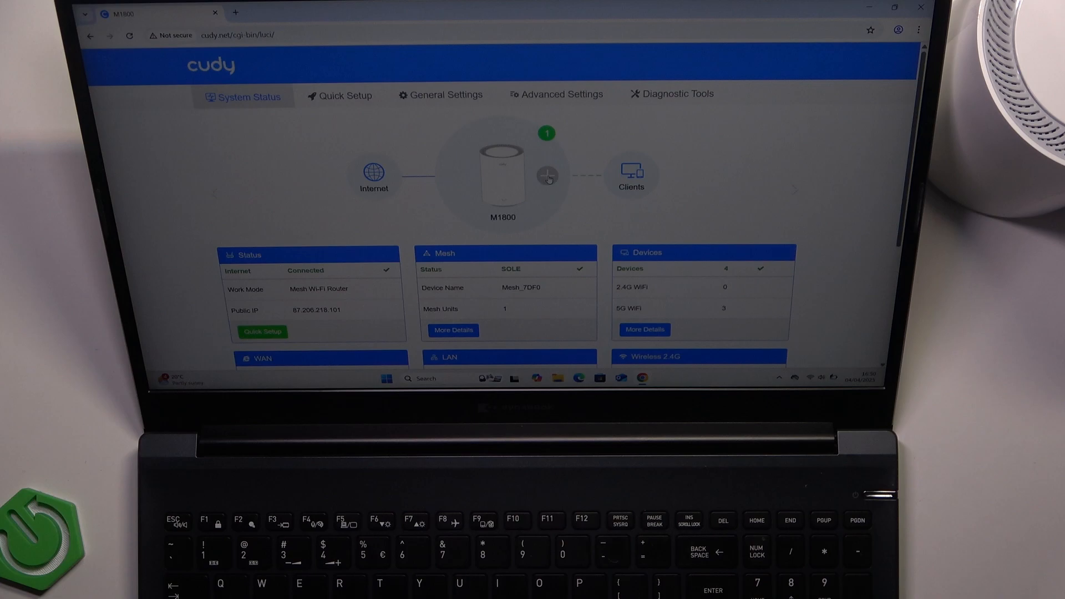
left_click(547, 177)
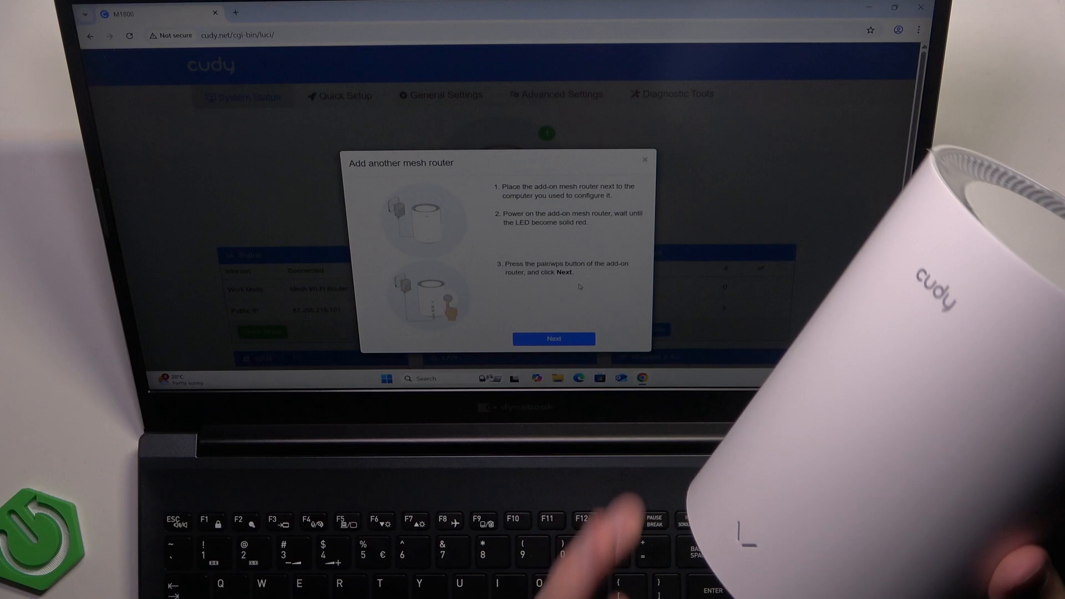
left_click(554, 339)
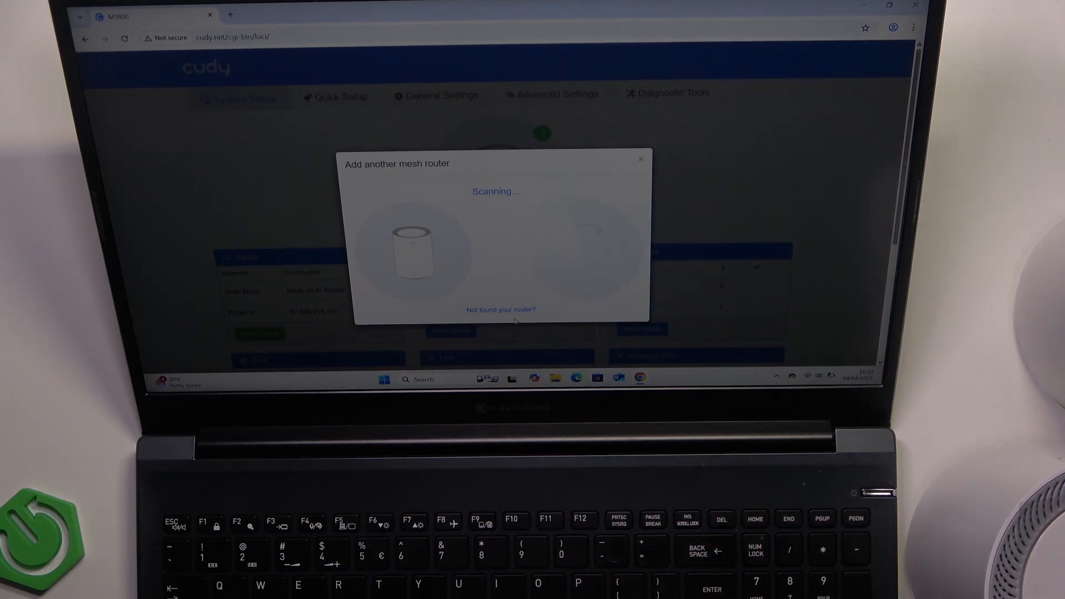
- View the 'Not found your router?' reset guidance, then return to the pairing instructions
left_click(500, 309)
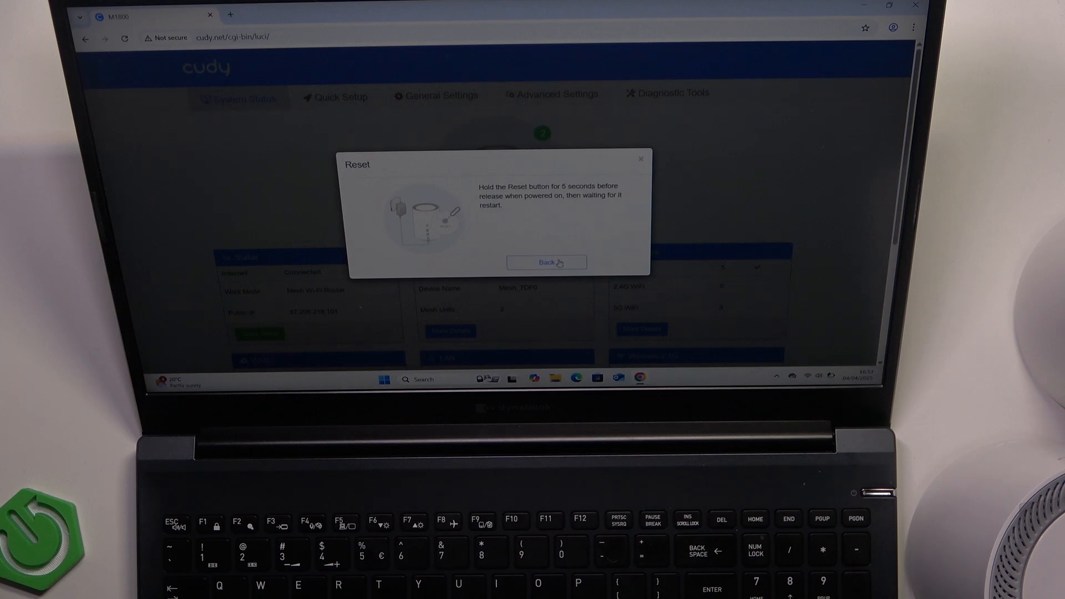
left_click(546, 263)
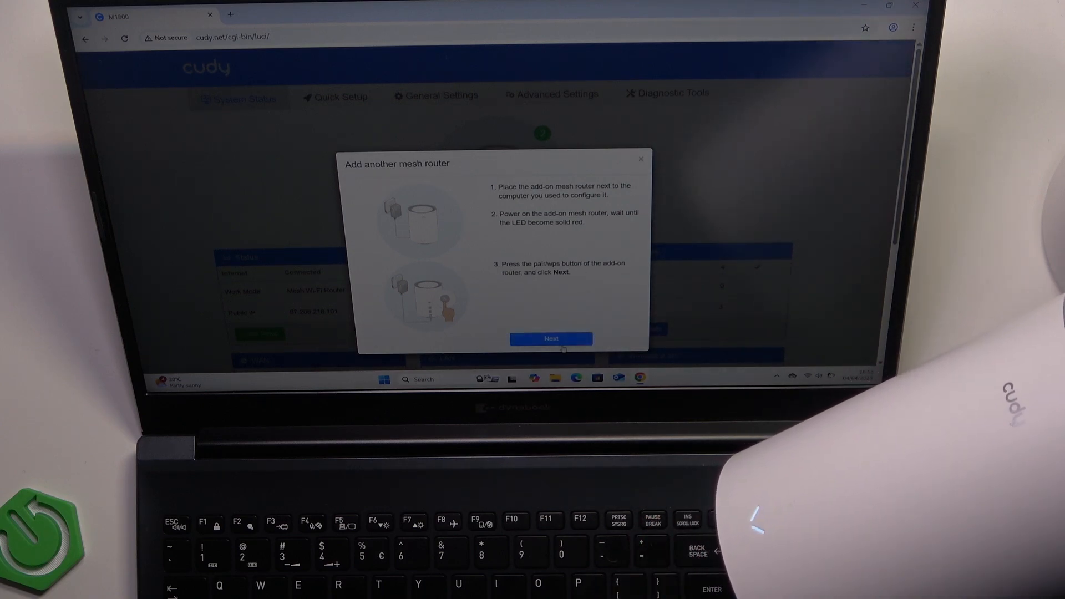
- Rescan for the add-on mesh router from the pairing instructions
left_click(551, 339)
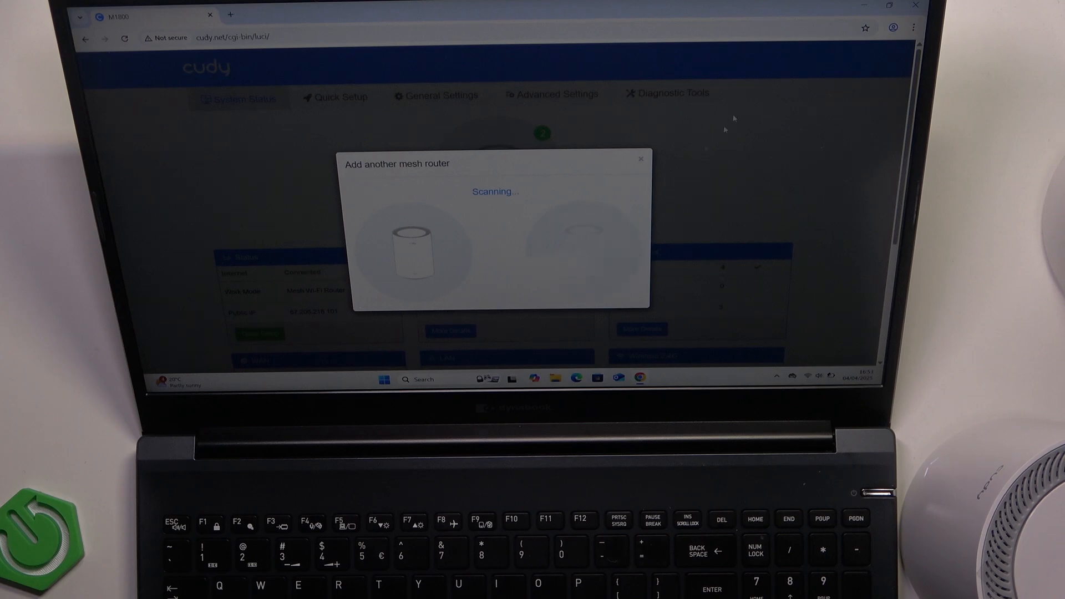
mouse_move(645, 161)
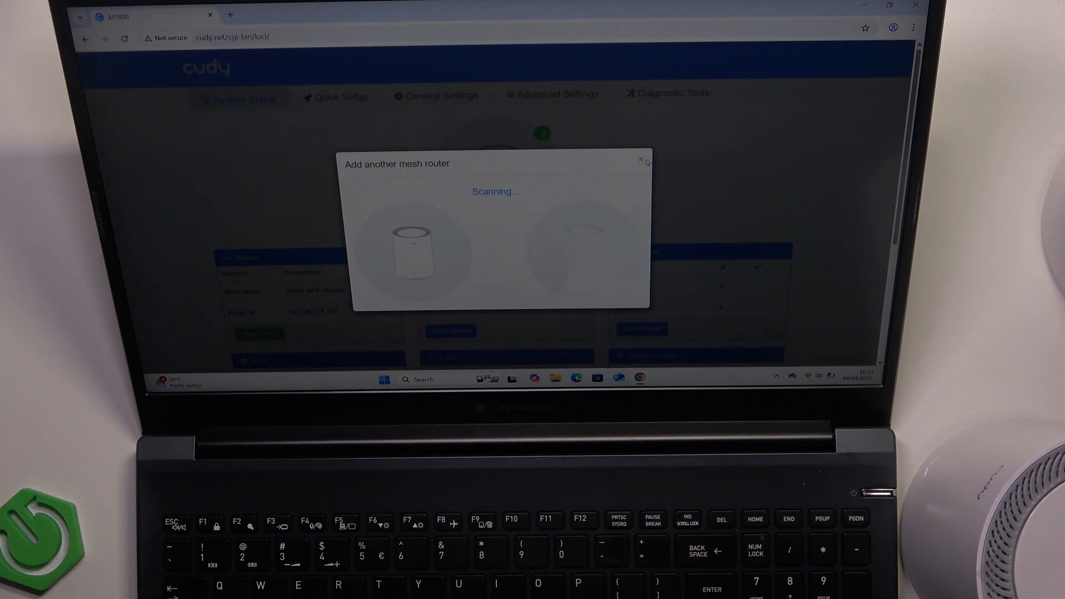
- Close the Add another mesh router dialog to see the dashboard's Mesh panel with two units
left_click(639, 159)
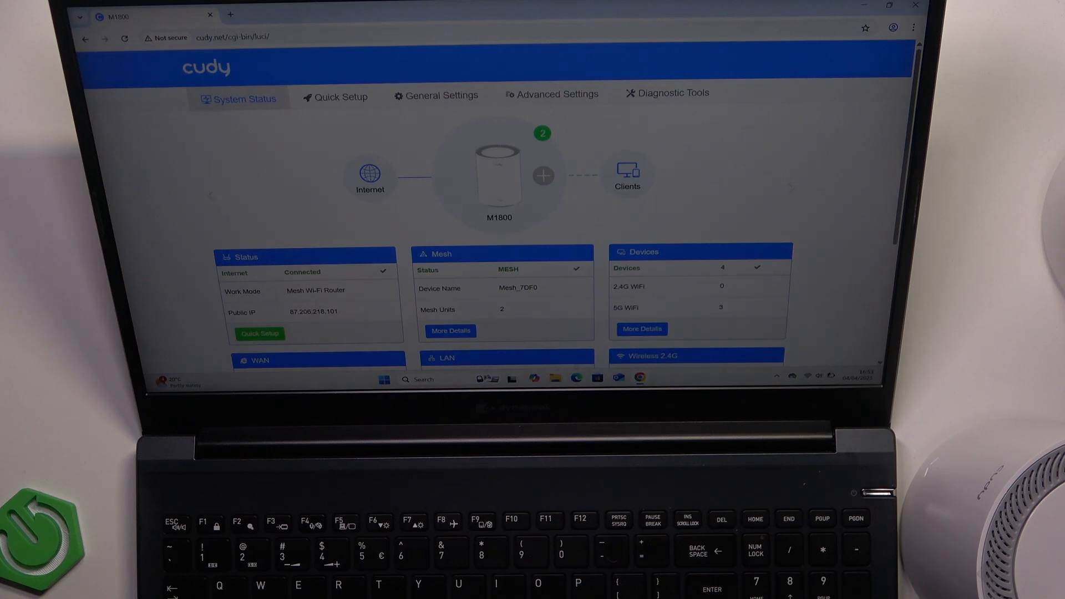
mouse_move(523, 229)
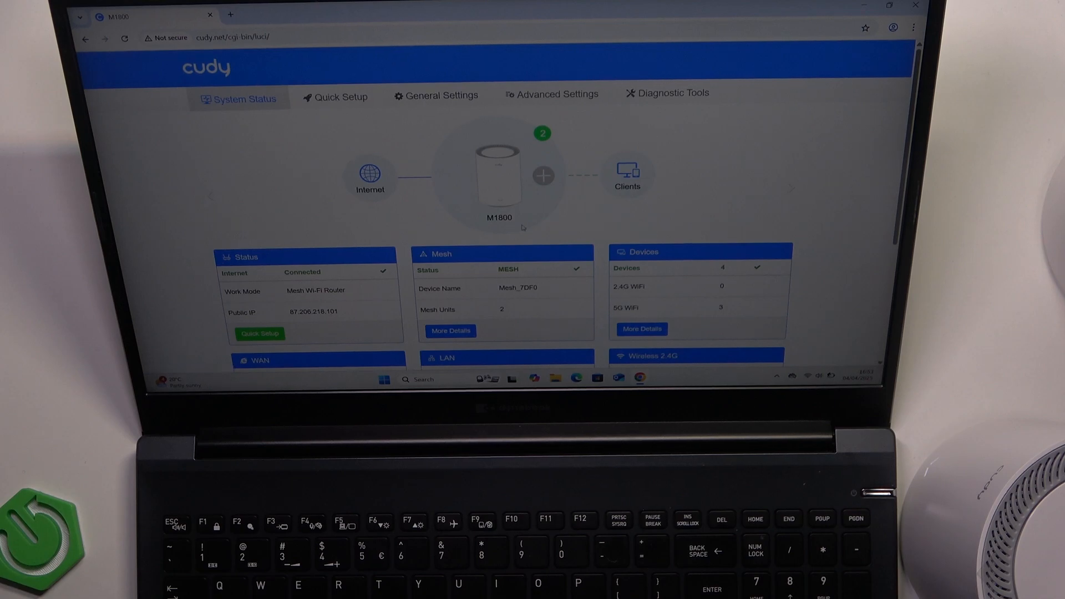
mouse_move(547, 238)
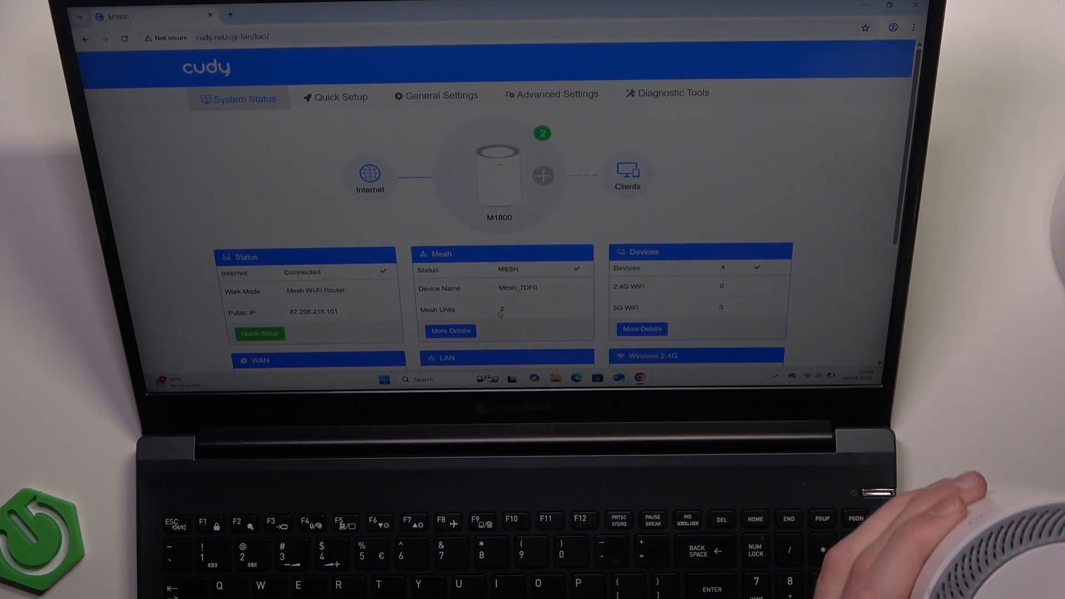
mouse_move(917, 475)
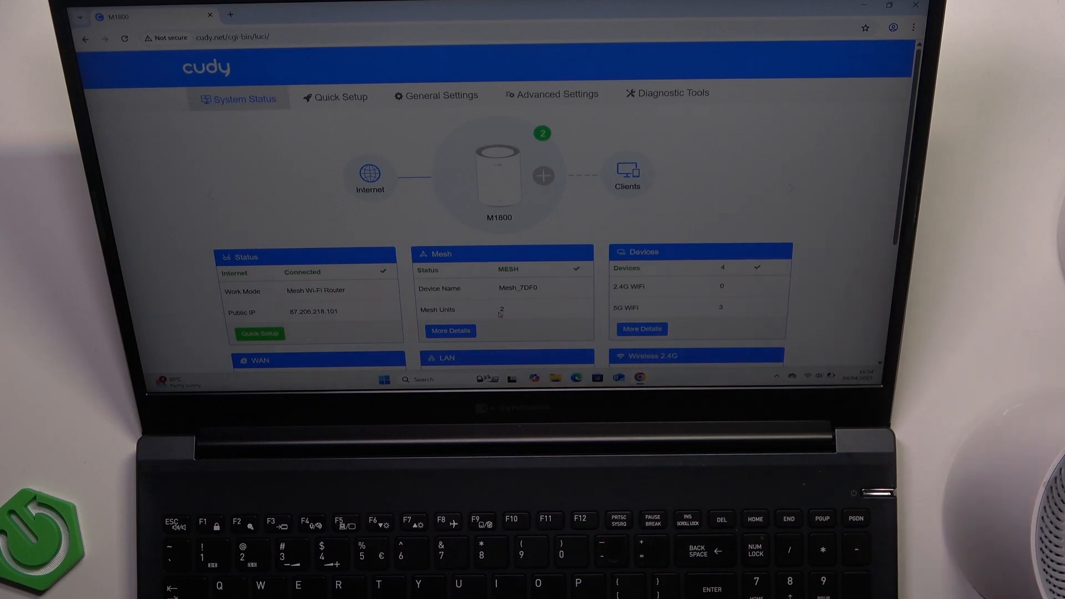